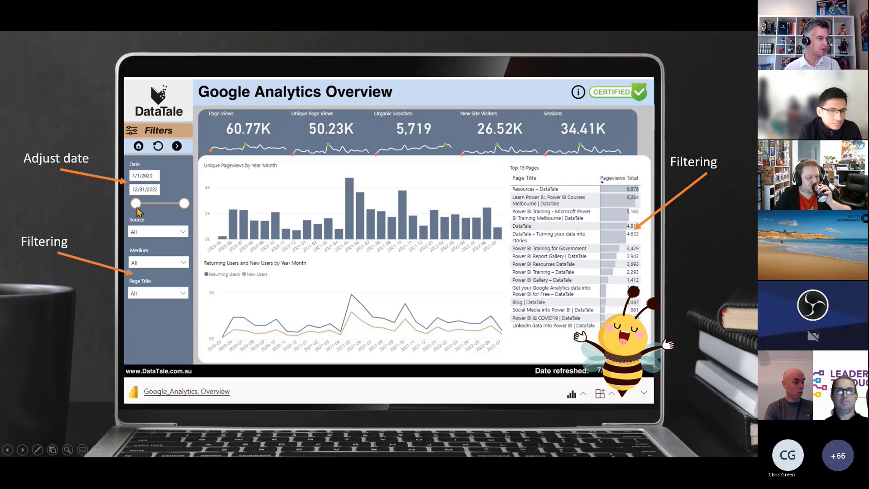
# - Move the report's date slider so the range starts in January 2021
pyautogui.moveTo(136, 204); pyautogui.dragTo(148, 203)
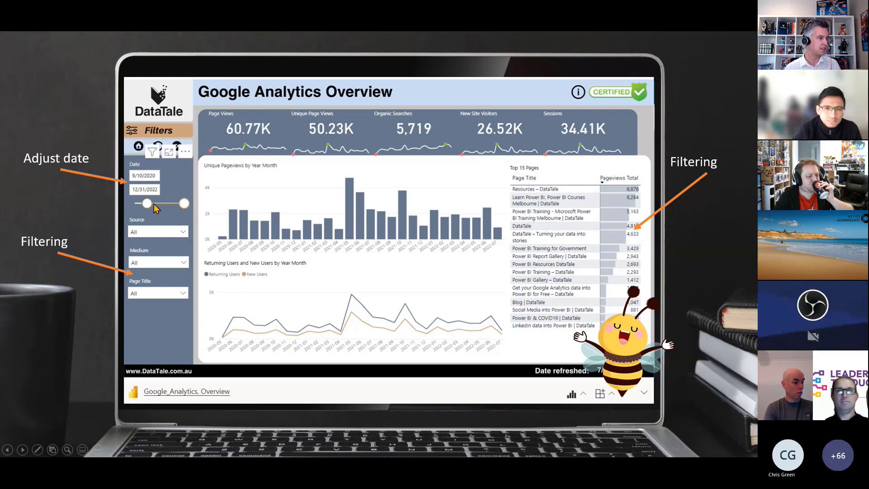
pyautogui.moveTo(146, 204); pyautogui.dragTo(154, 203)
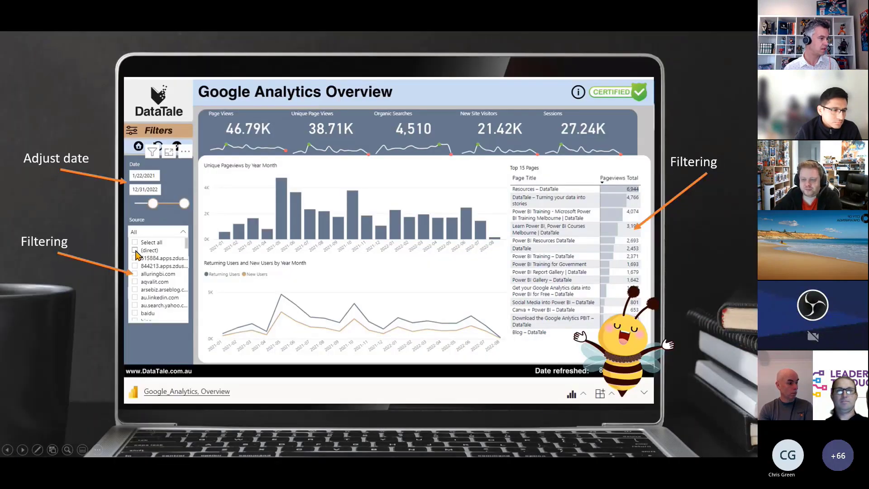
# - Restrict the Source slicer to (direct) traffic
pyautogui.click(135, 250)
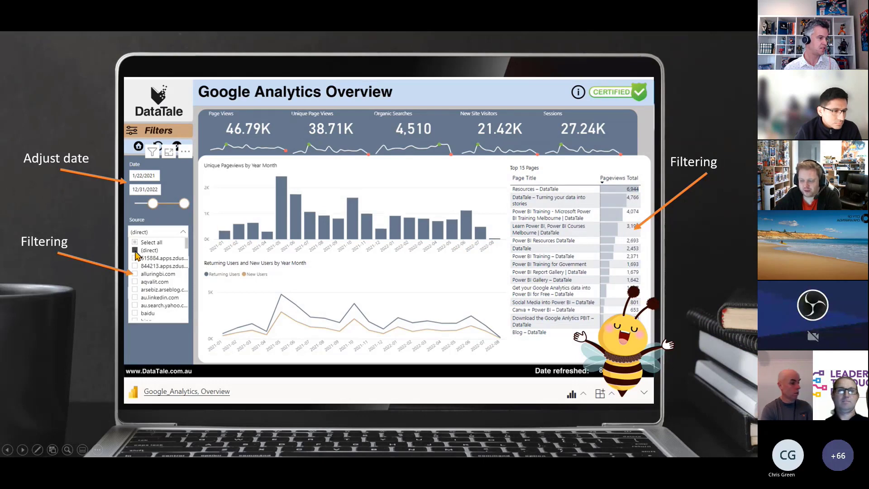
pyautogui.click(135, 249)
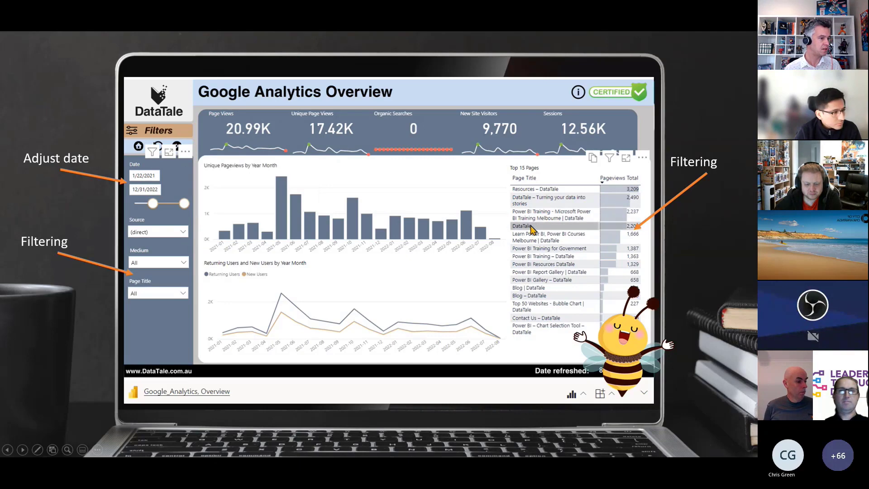
# - Focus the visuals on the DataTale row in Top 15 Pages and go to the next report page
pyautogui.click(521, 226)
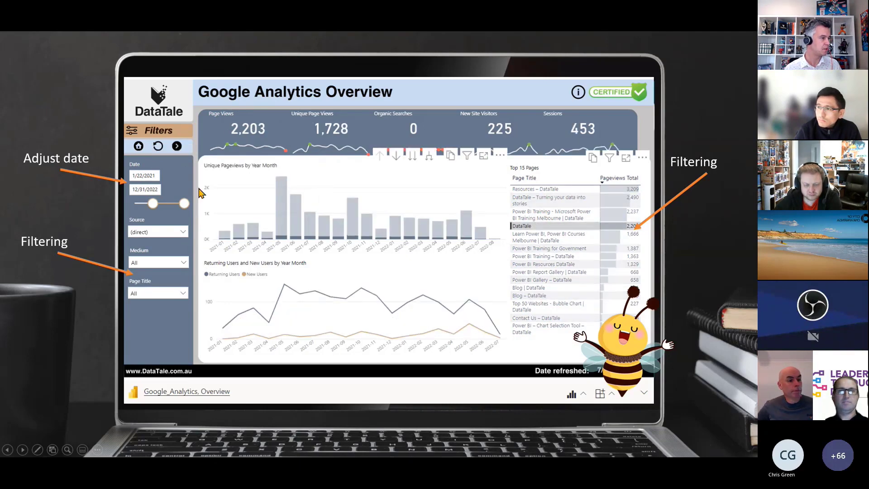
pyautogui.moveTo(177, 146)
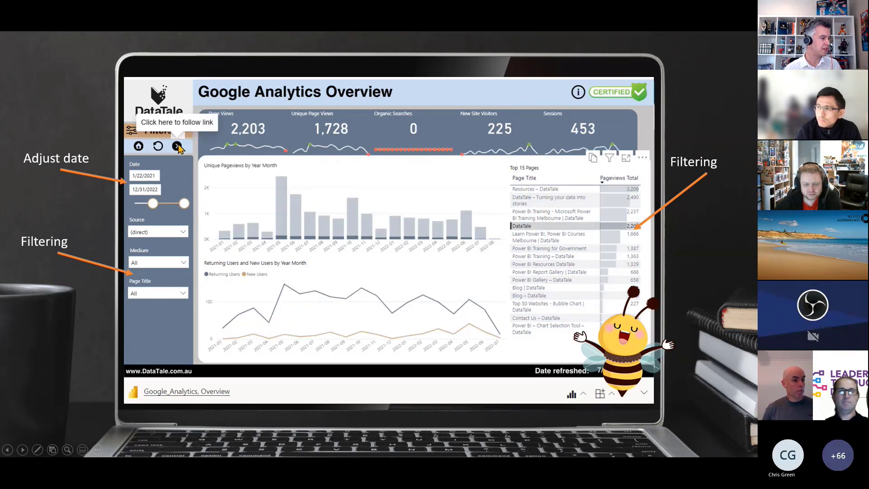
pyautogui.click(179, 146)
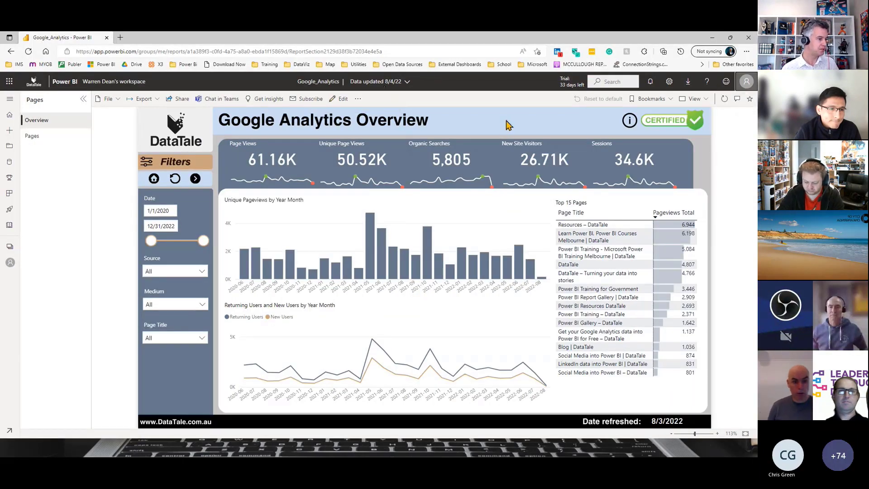
pyautogui.moveTo(258, 125)
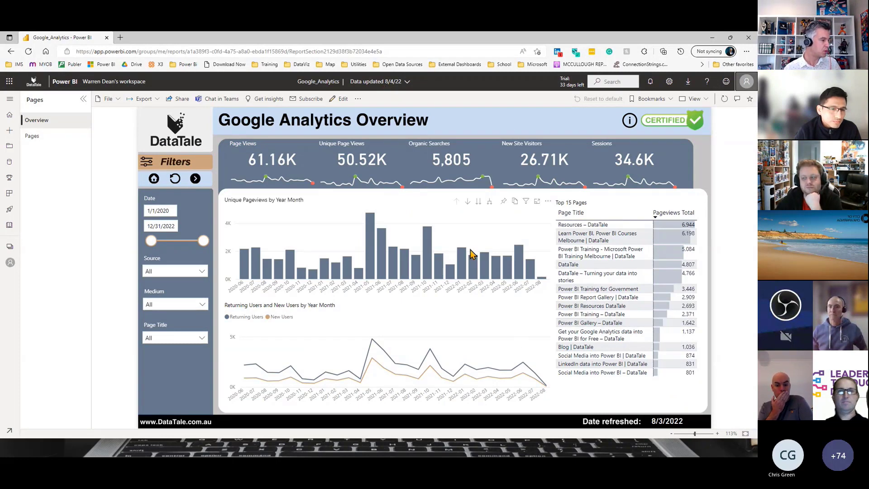
pyautogui.moveTo(280, 224)
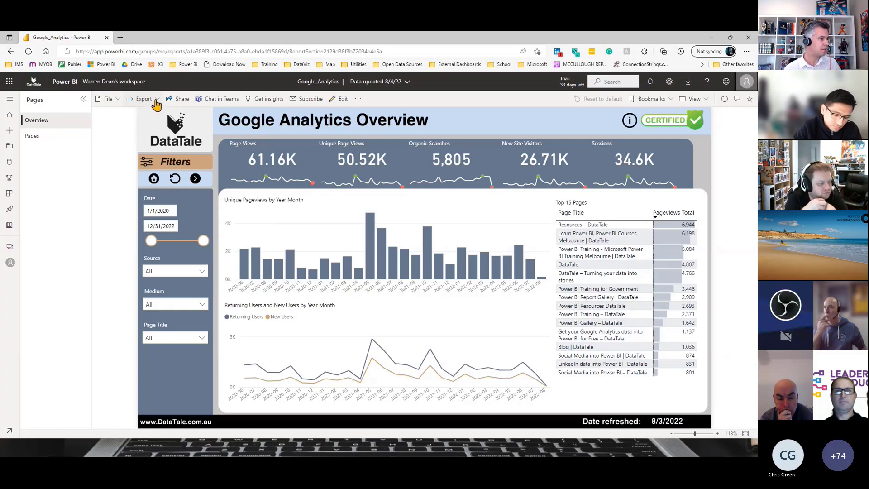
# - From the report's Export menu choose PowerPoint, Embed live data
pyautogui.click(144, 98)
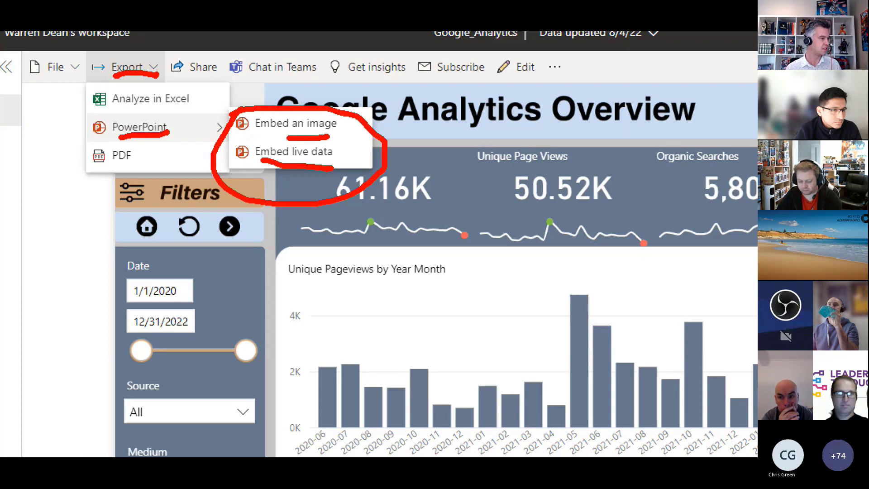
pyautogui.click(295, 151)
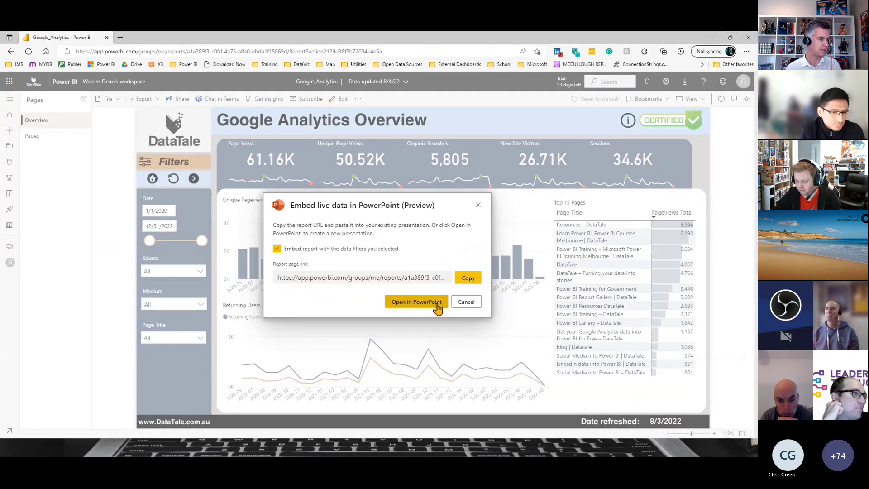
# - Open the live report in a new presentation and maximize the PowerPoint window
pyautogui.click(465, 301)
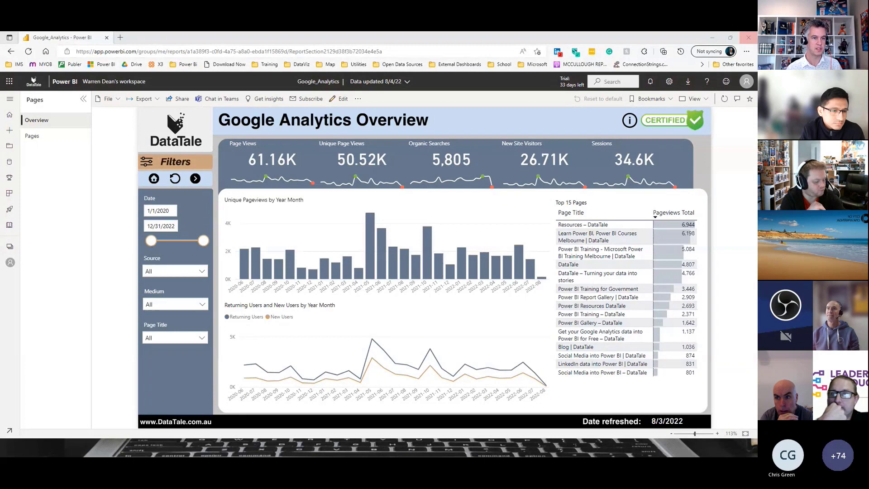
pyautogui.moveTo(449, 180)
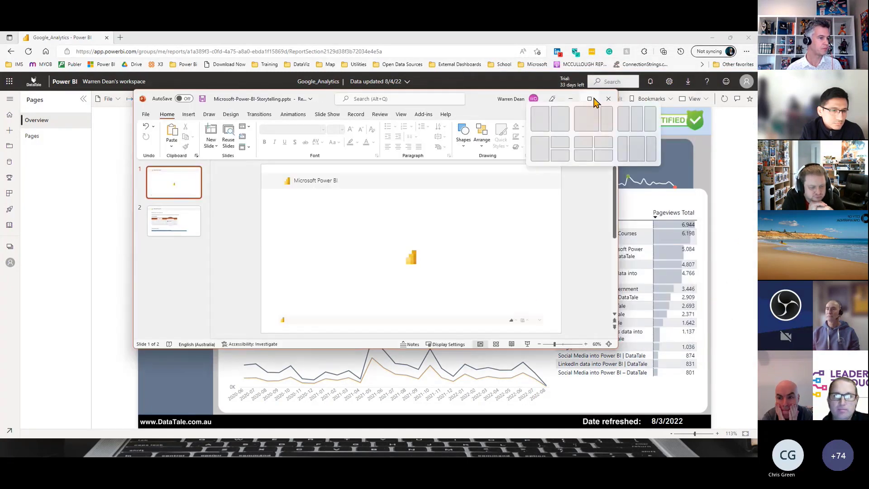
pyautogui.click(589, 98)
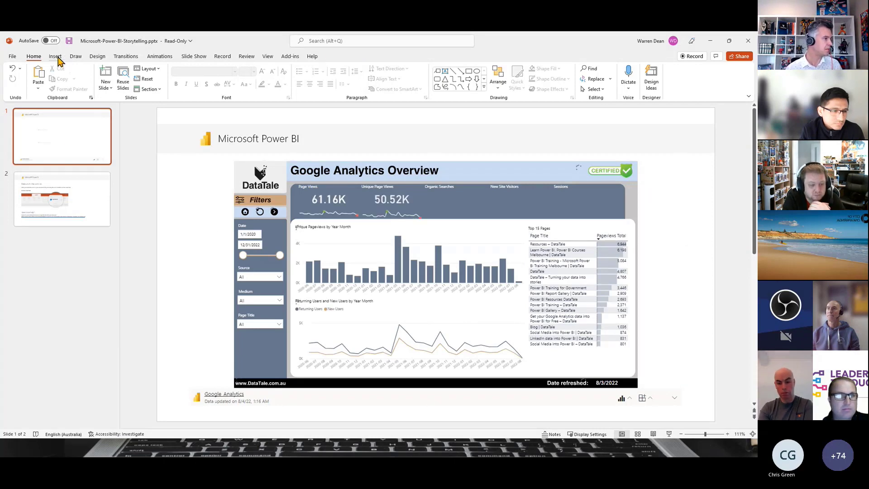
# - Insert a text box onto the slide beside the live Google Analytics report
pyautogui.click(55, 56)
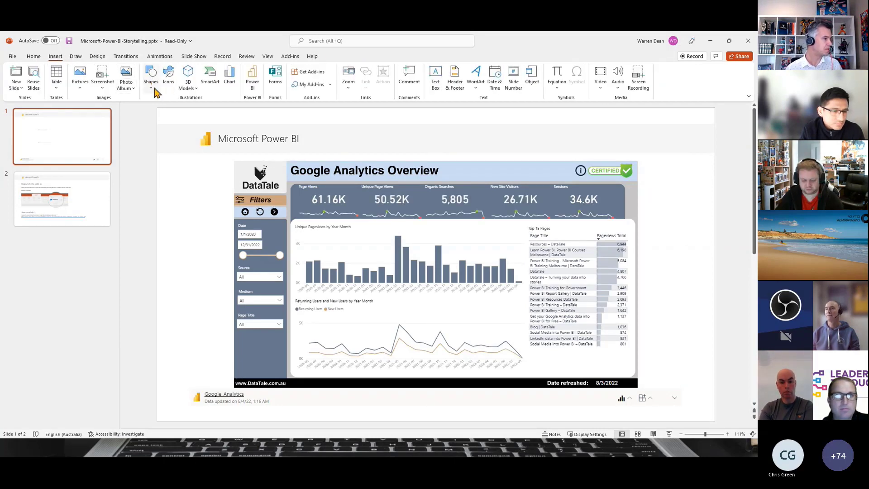
pyautogui.click(435, 76)
pyautogui.write('something')
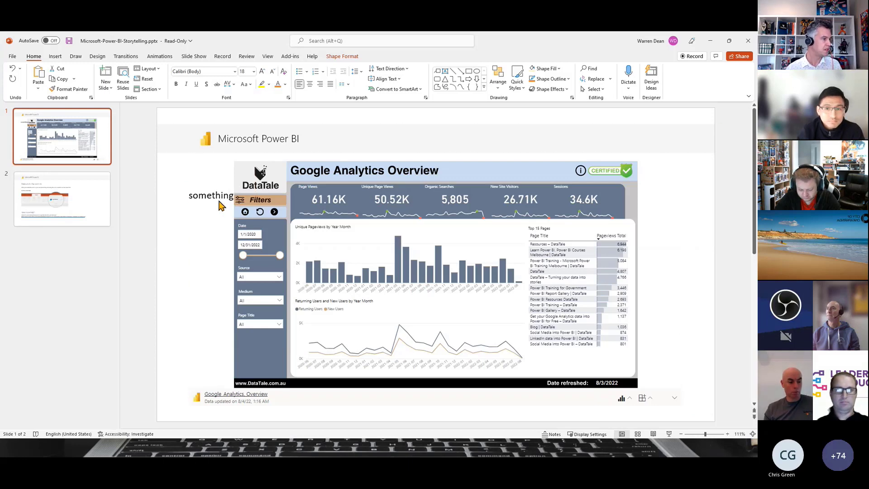
pyautogui.click(211, 194)
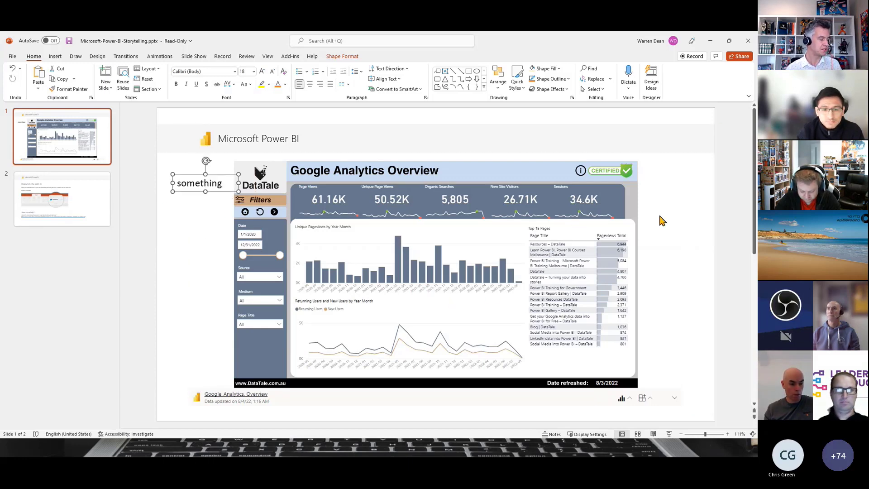
pyautogui.moveTo(393, 252)
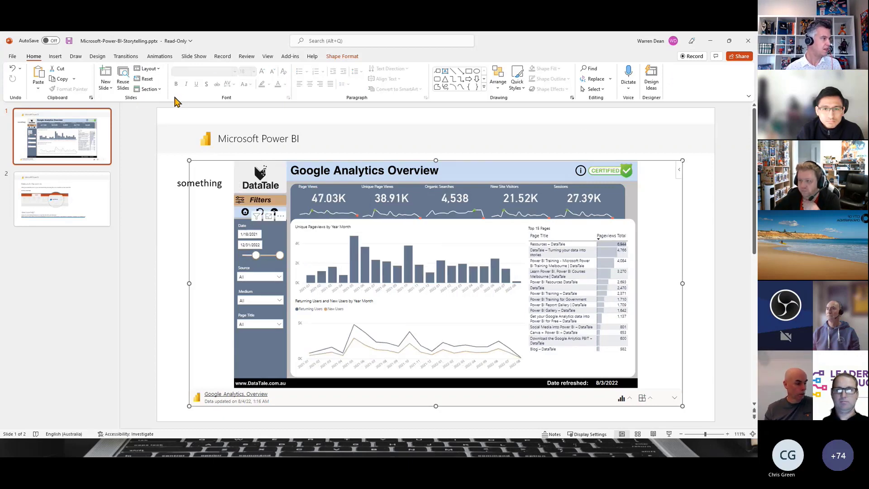
# - Create a new blank presentation from the File menu
pyautogui.click(12, 56)
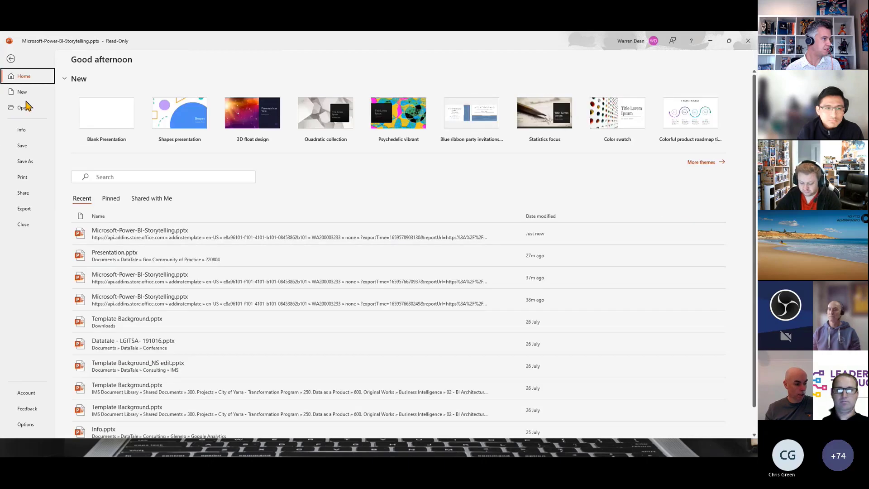
pyautogui.click(21, 91)
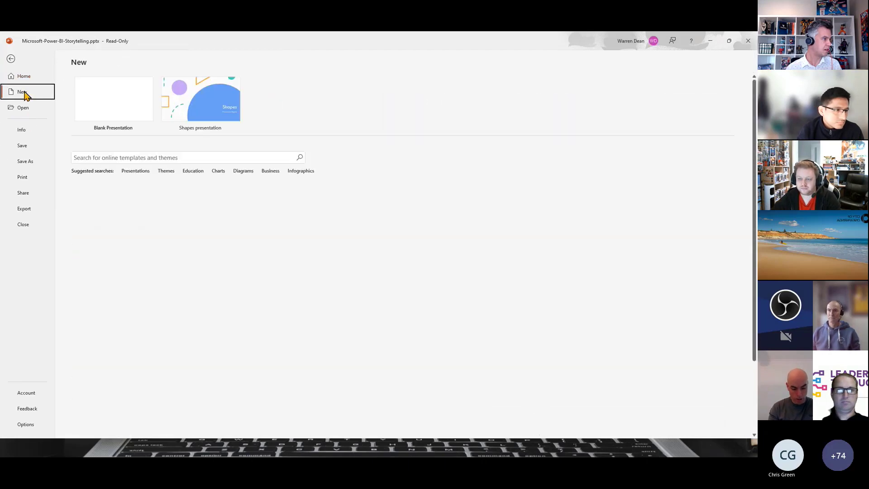
pyautogui.click(113, 98)
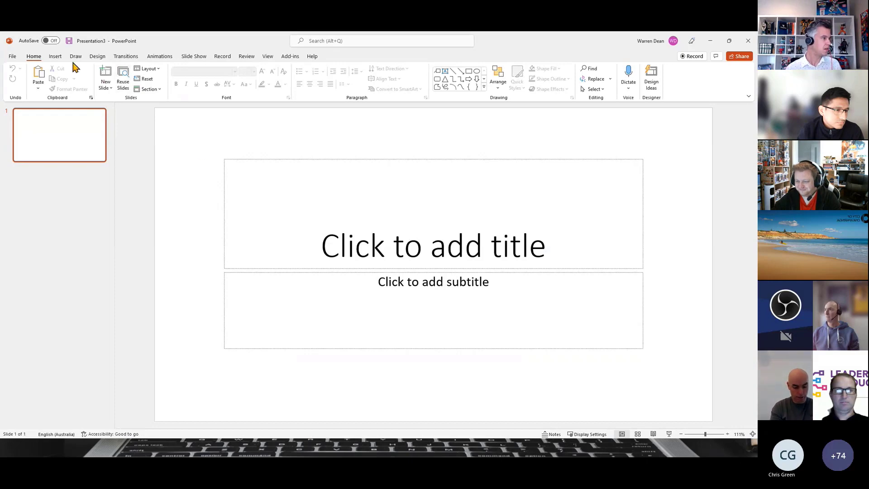
# - Add an empty Power BI report frame to the slide from Insert
pyautogui.click(55, 56)
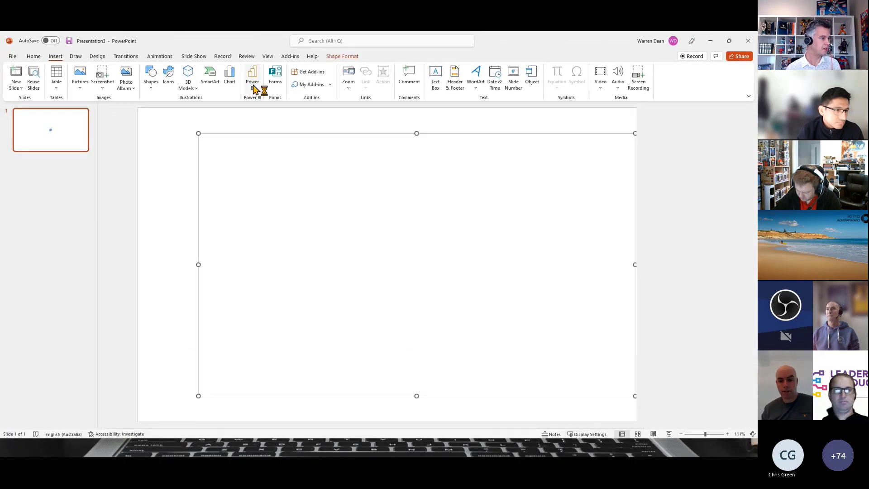
pyautogui.click(252, 75)
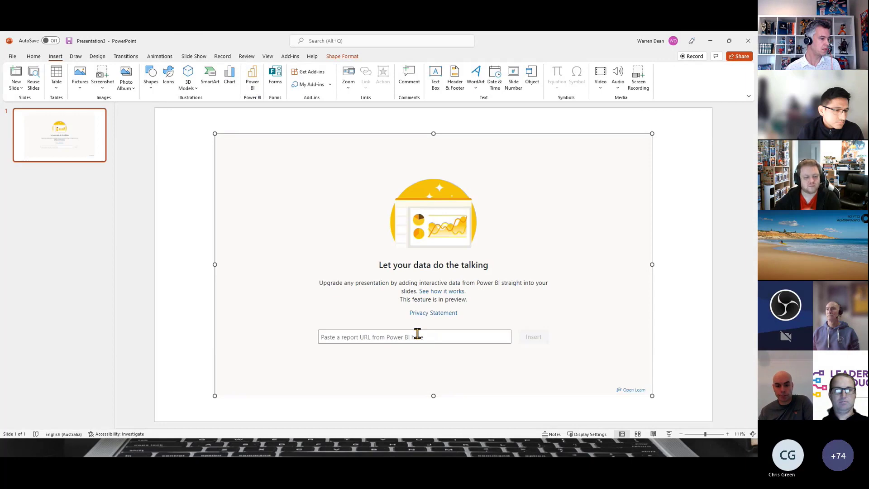
pyautogui.moveTo(582, 365)
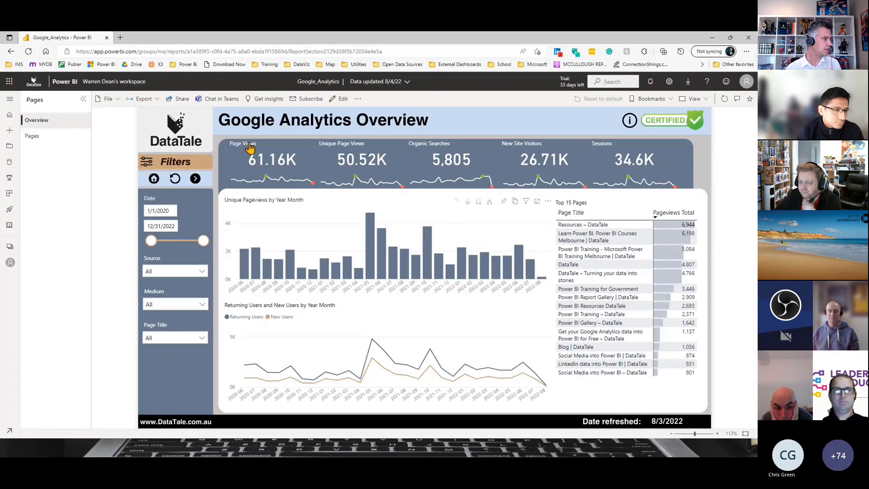
# - In Power BI Service, export as Embed live data and copy the report link
pyautogui.click(142, 98)
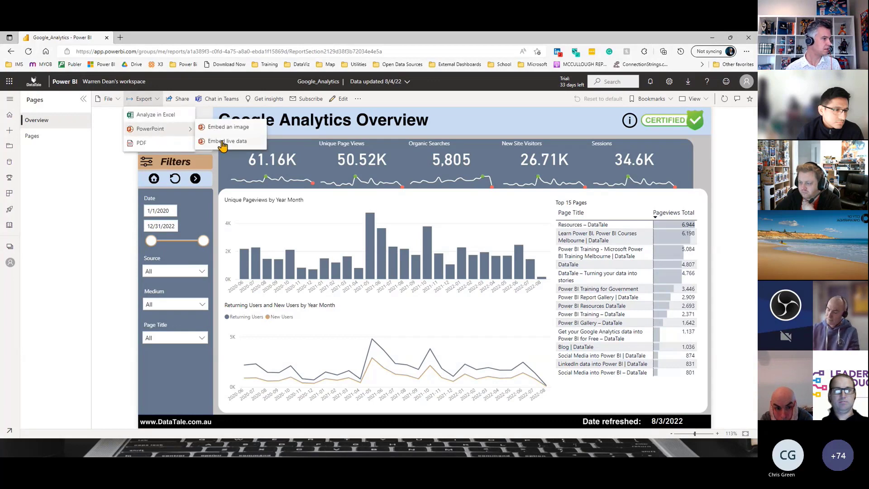
pyautogui.click(227, 141)
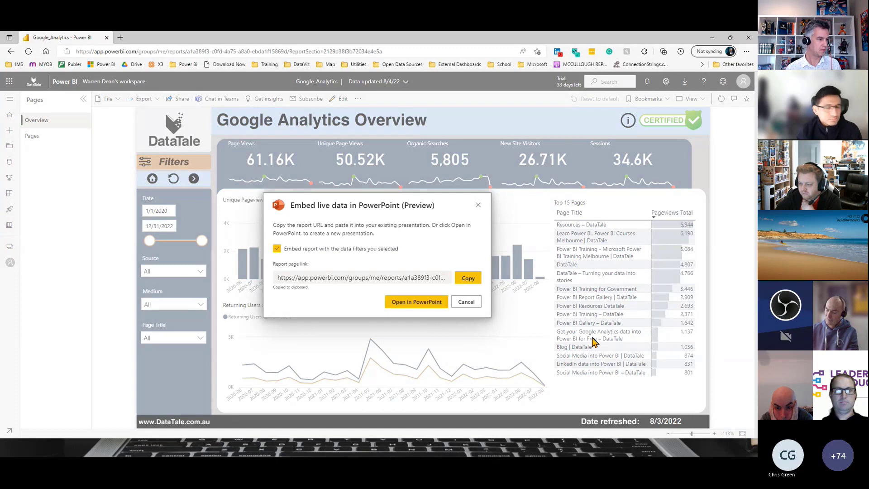
pyautogui.click(415, 301)
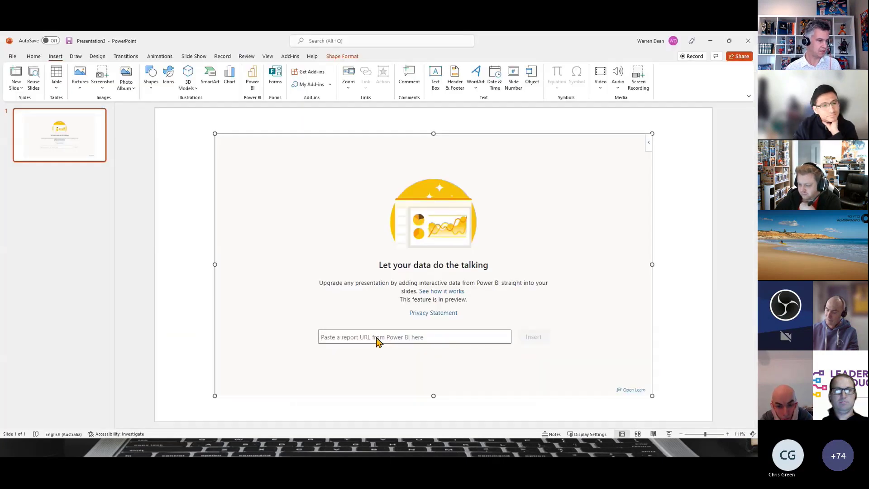
# - Insert the pasted Google Analytics Overview report link into the Power BI frame
pyautogui.click(532, 337)
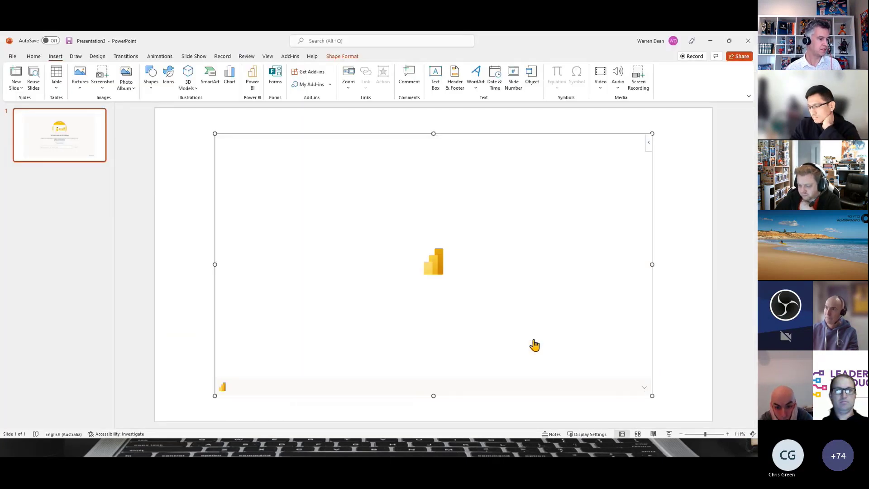
pyautogui.moveTo(555, 128)
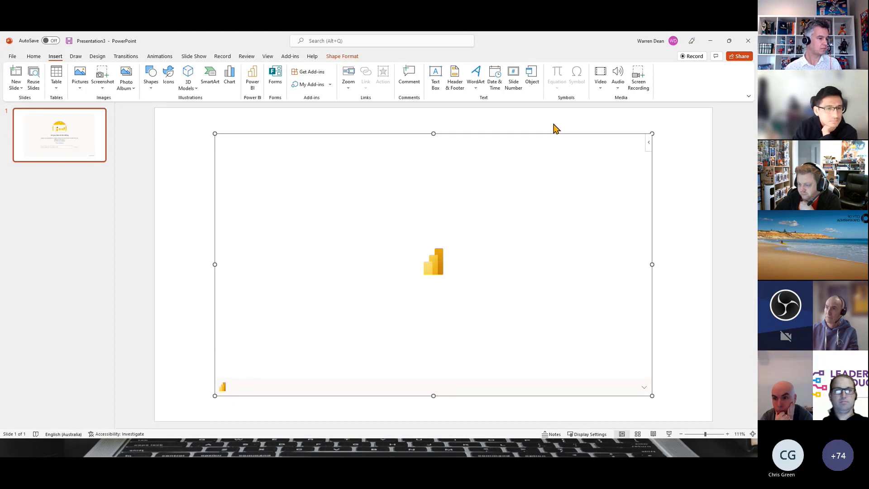
pyautogui.moveTo(650, 47)
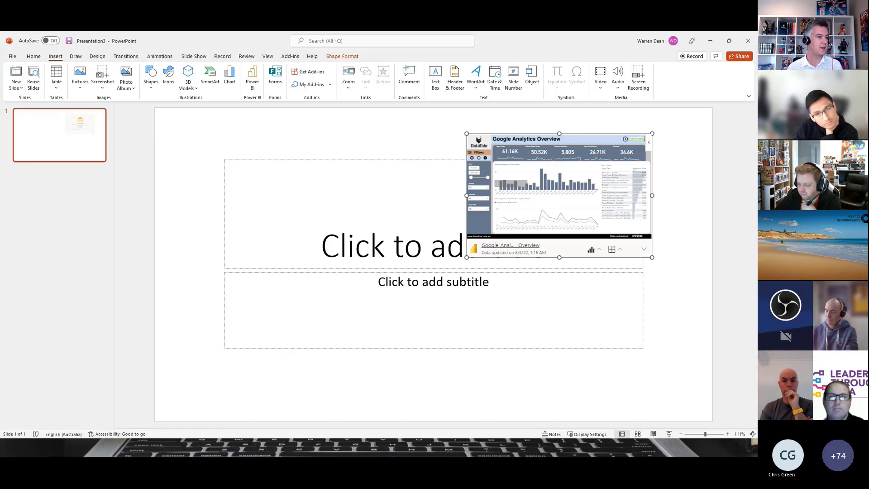
pyautogui.moveTo(354, 136)
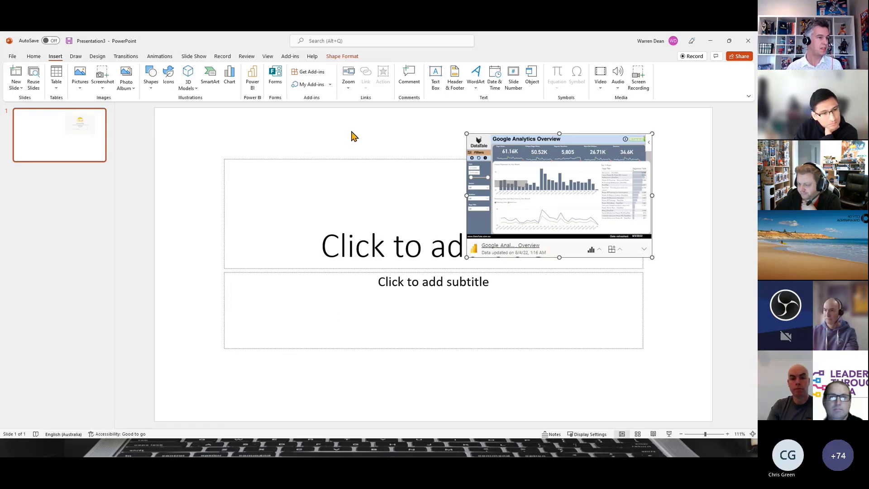
pyautogui.moveTo(712, 236)
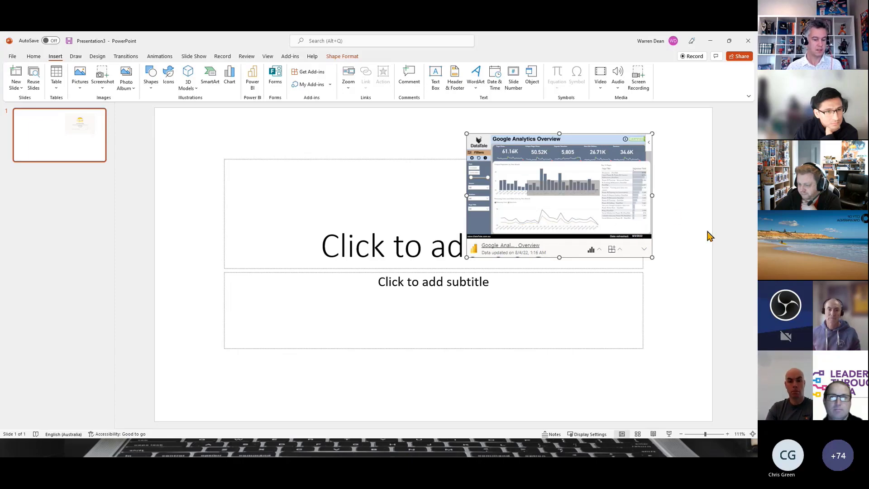